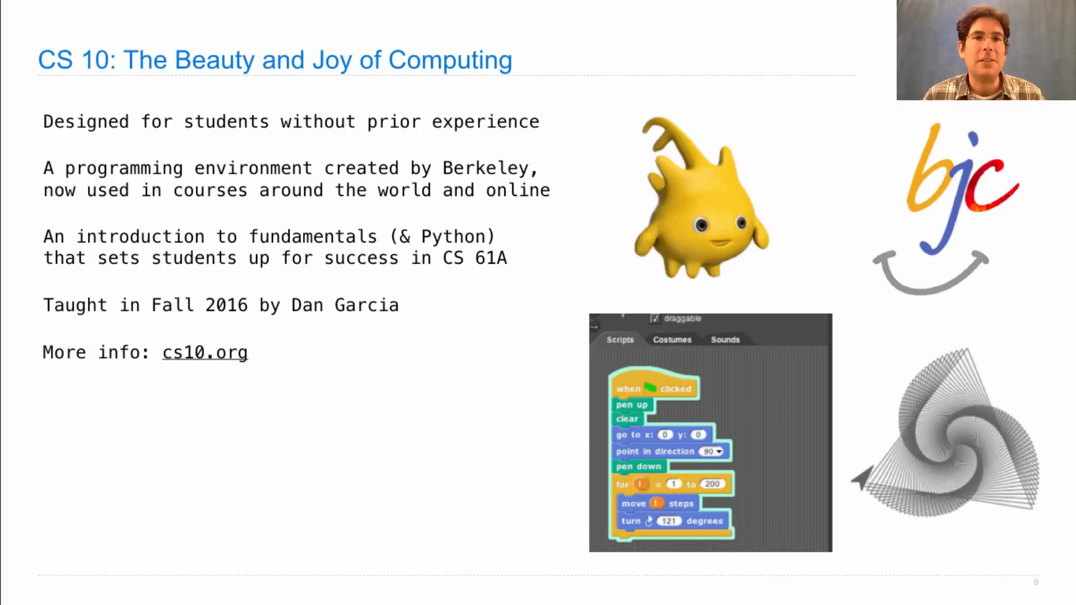
{"action": "key", "text": "Right"}
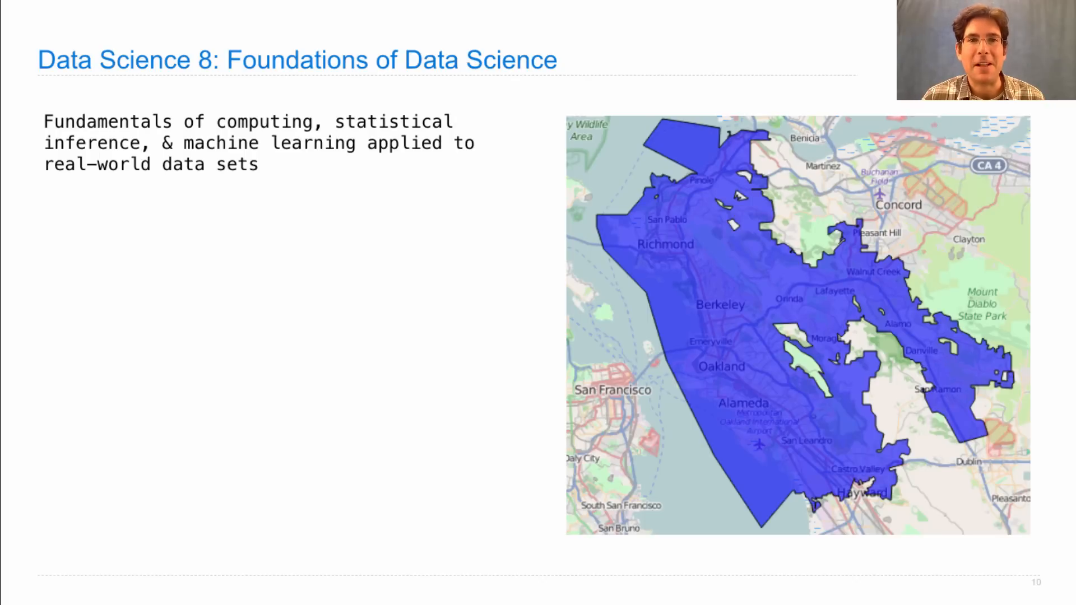
{"action": "key", "text": "right"}
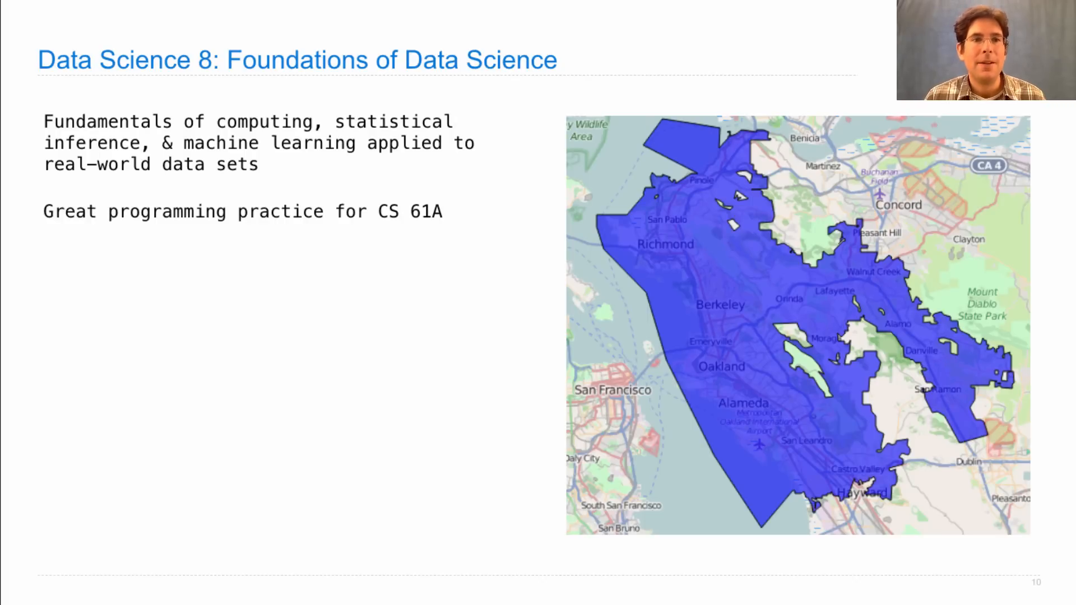